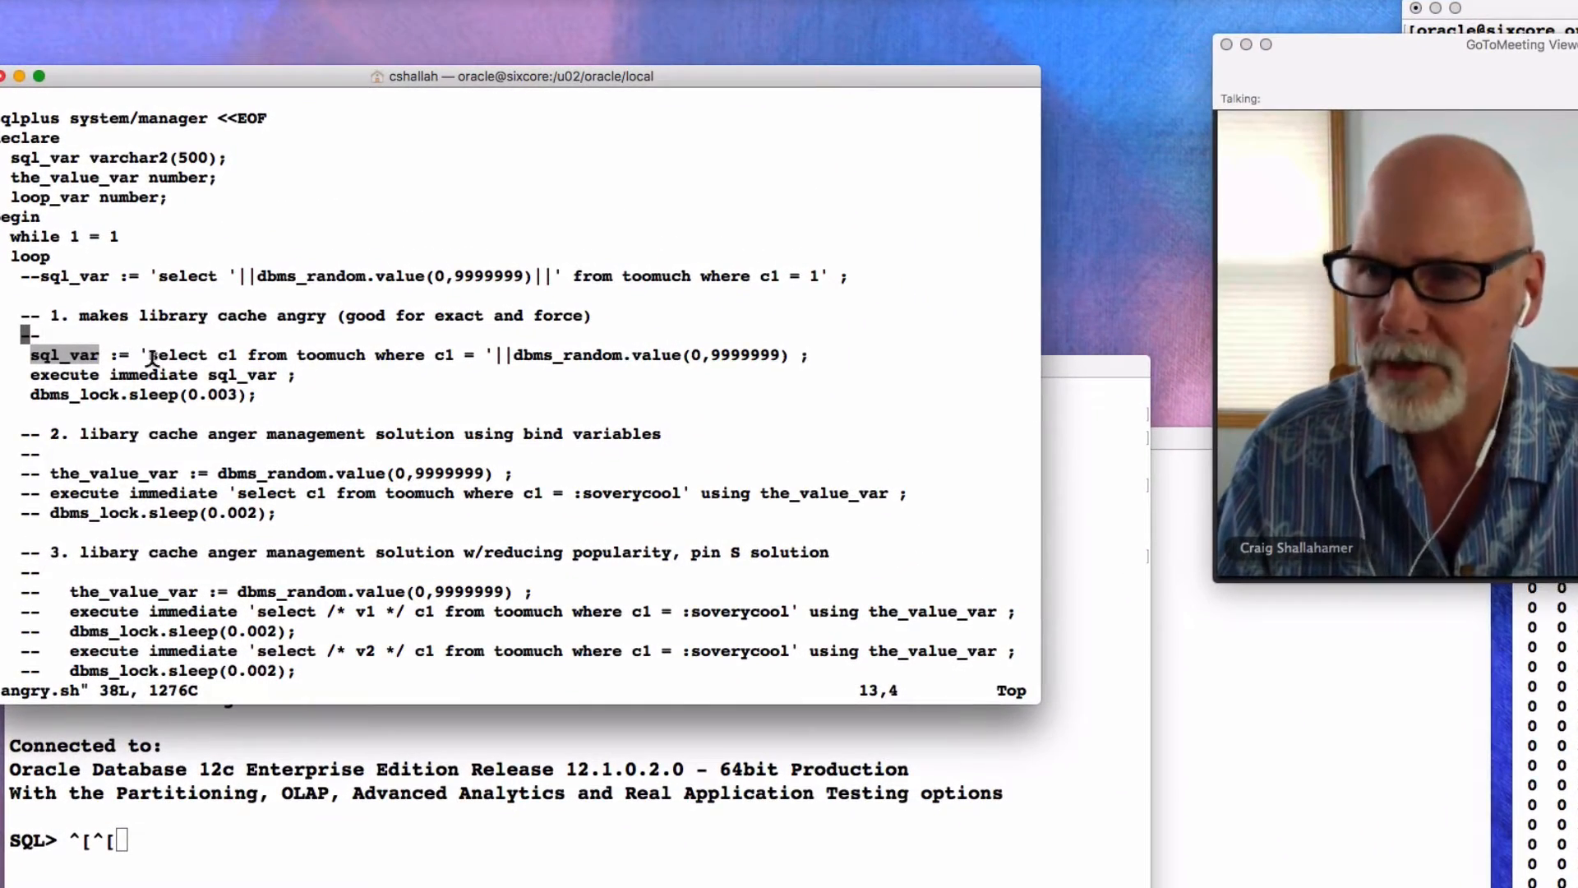
Step: Highlight parts of the angry.sh loop line that builds random literal SQL
{"action": "left_click_drag", "start_coordinate": [148, 355], "coordinate": [459, 355]}
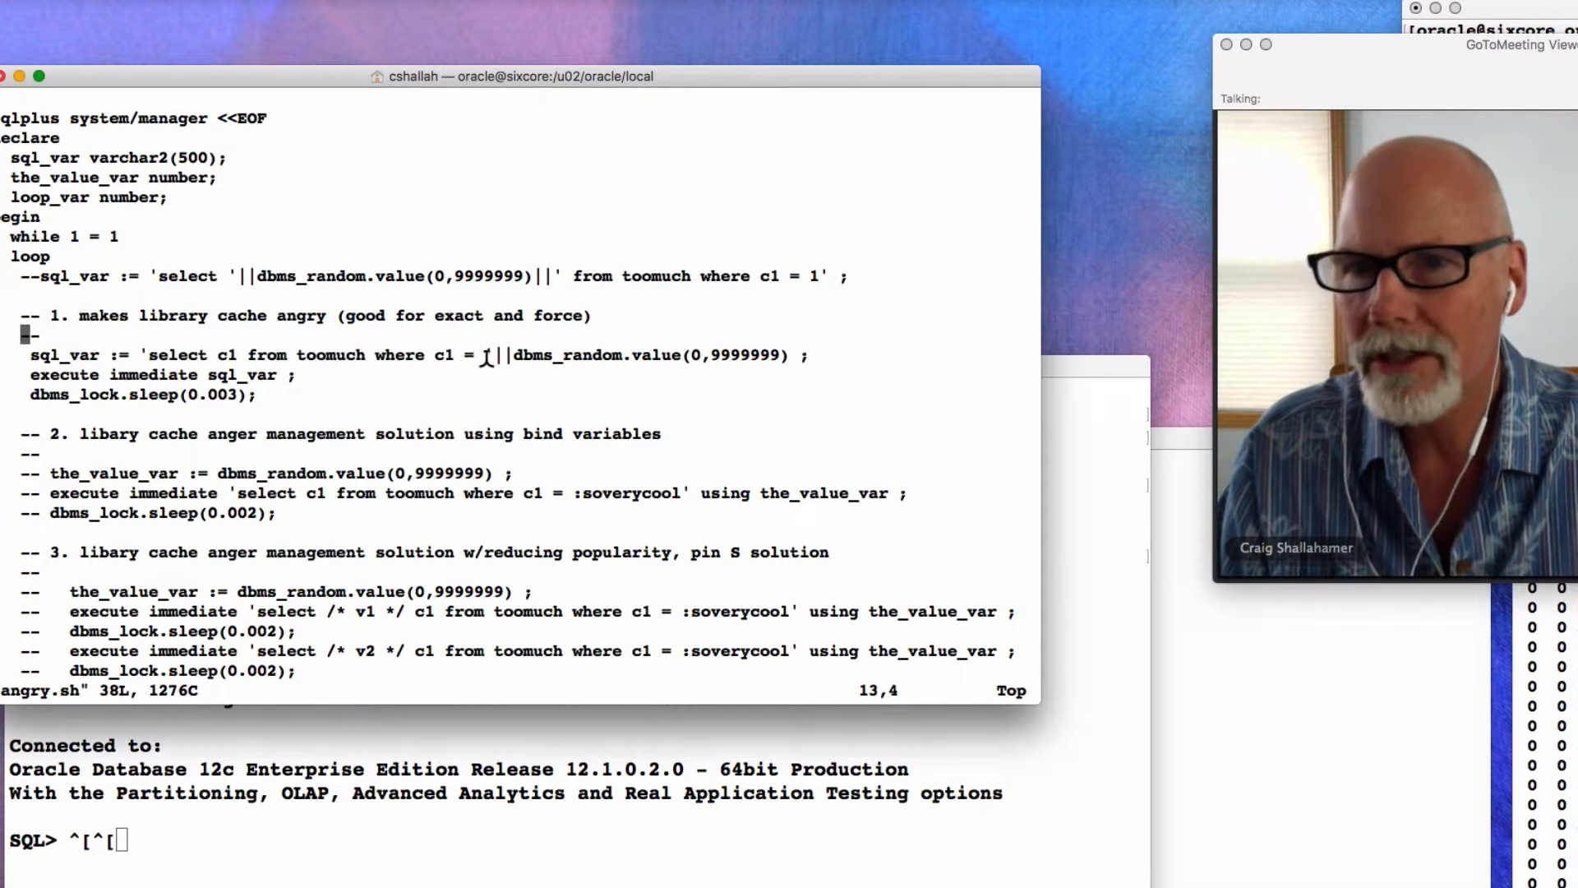
{"action": "left_click_drag", "start_coordinate": [513, 356], "coordinate": [796, 355]}
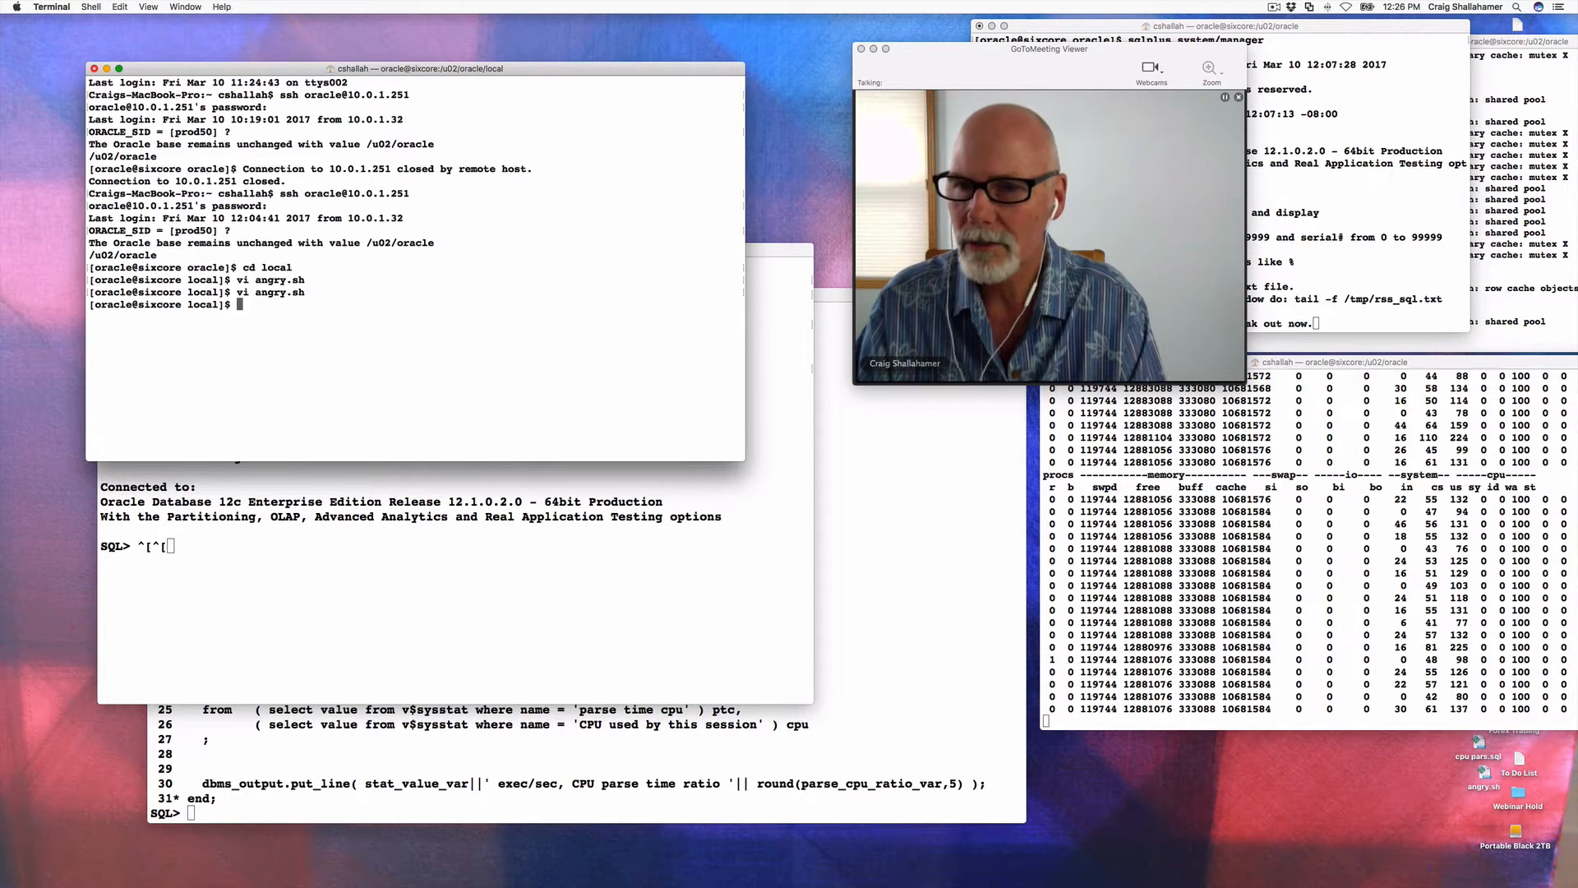
Step: Launch the ./angry.sh load script from the shell prompt
{"action": "type", "text": "./angry.sh"}
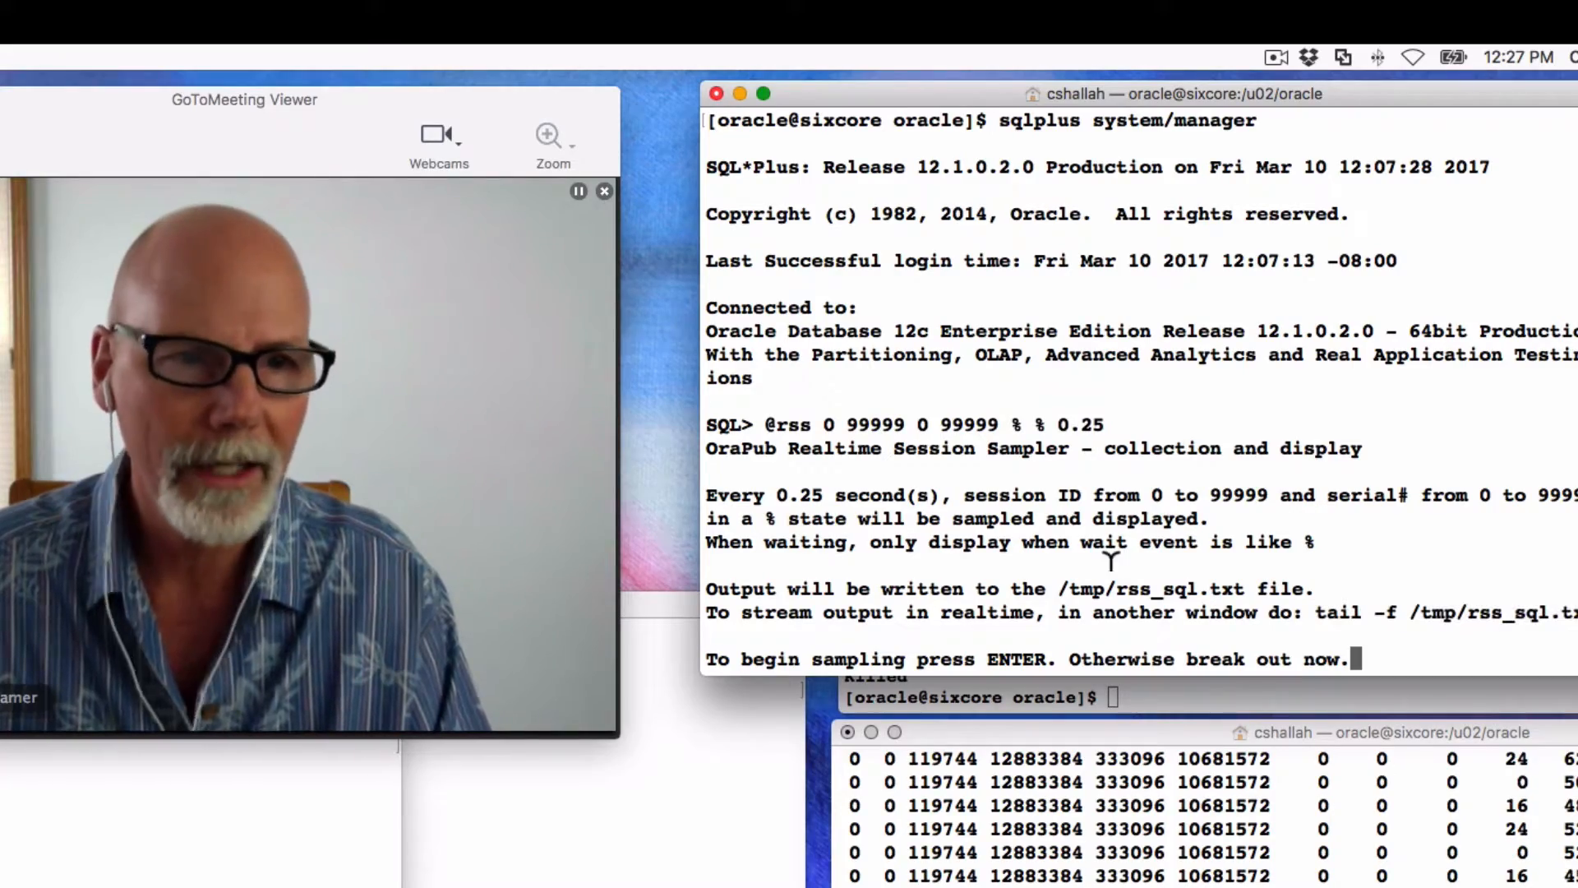
Step: Begin rss sampling and stream /tmp/rss_sql.txt live with tail -f
{"action": "key", "text": "enter"}
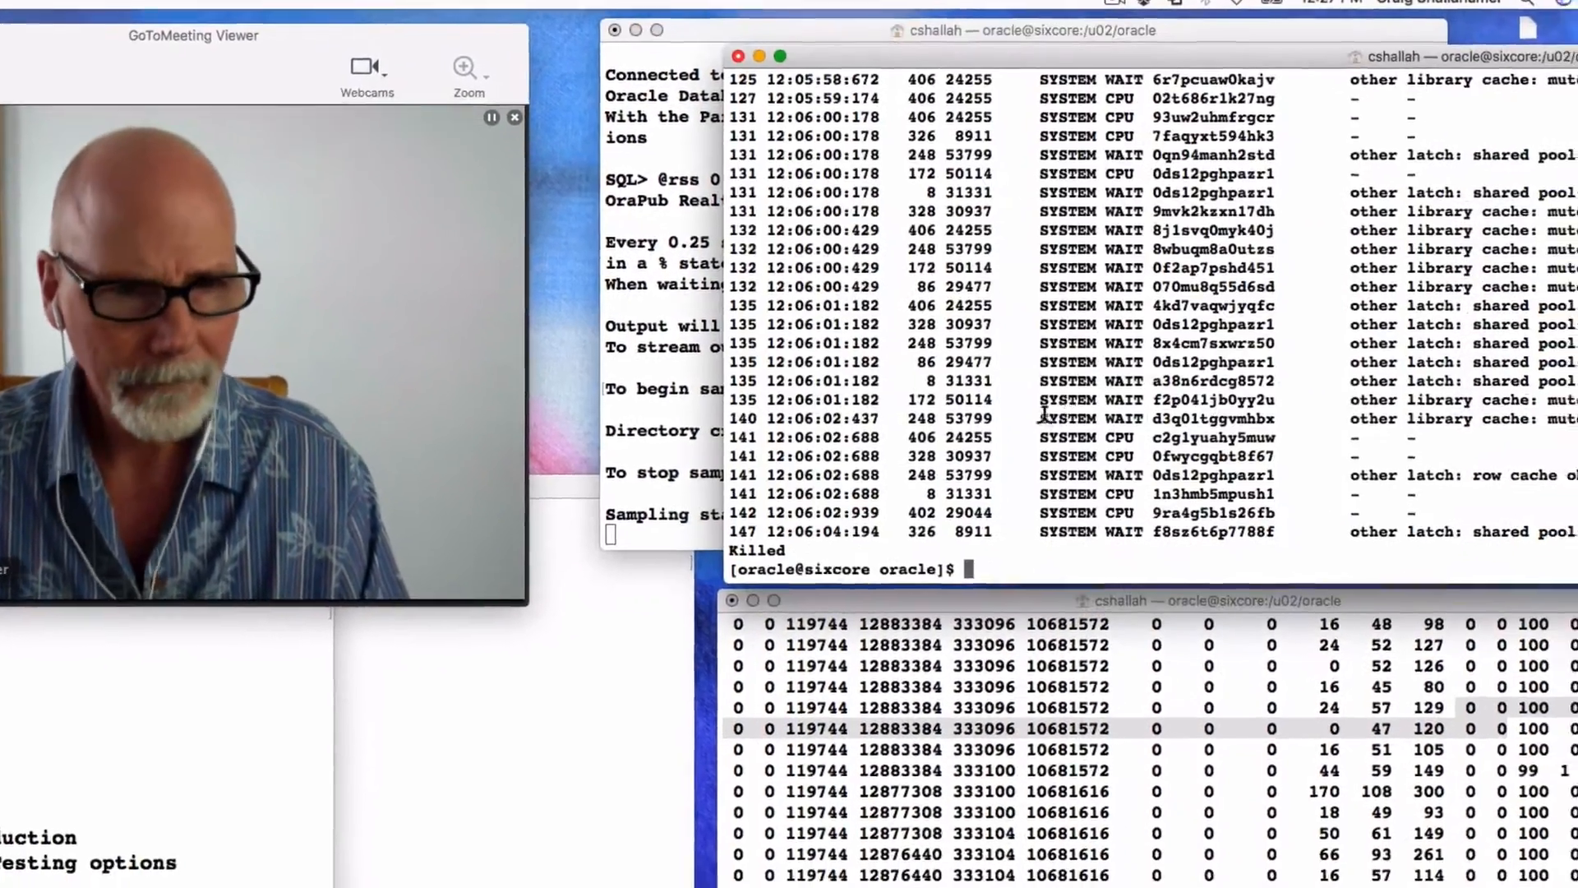
{"action": "type", "text": "tail -f /tmp/rss_sql.txt"}
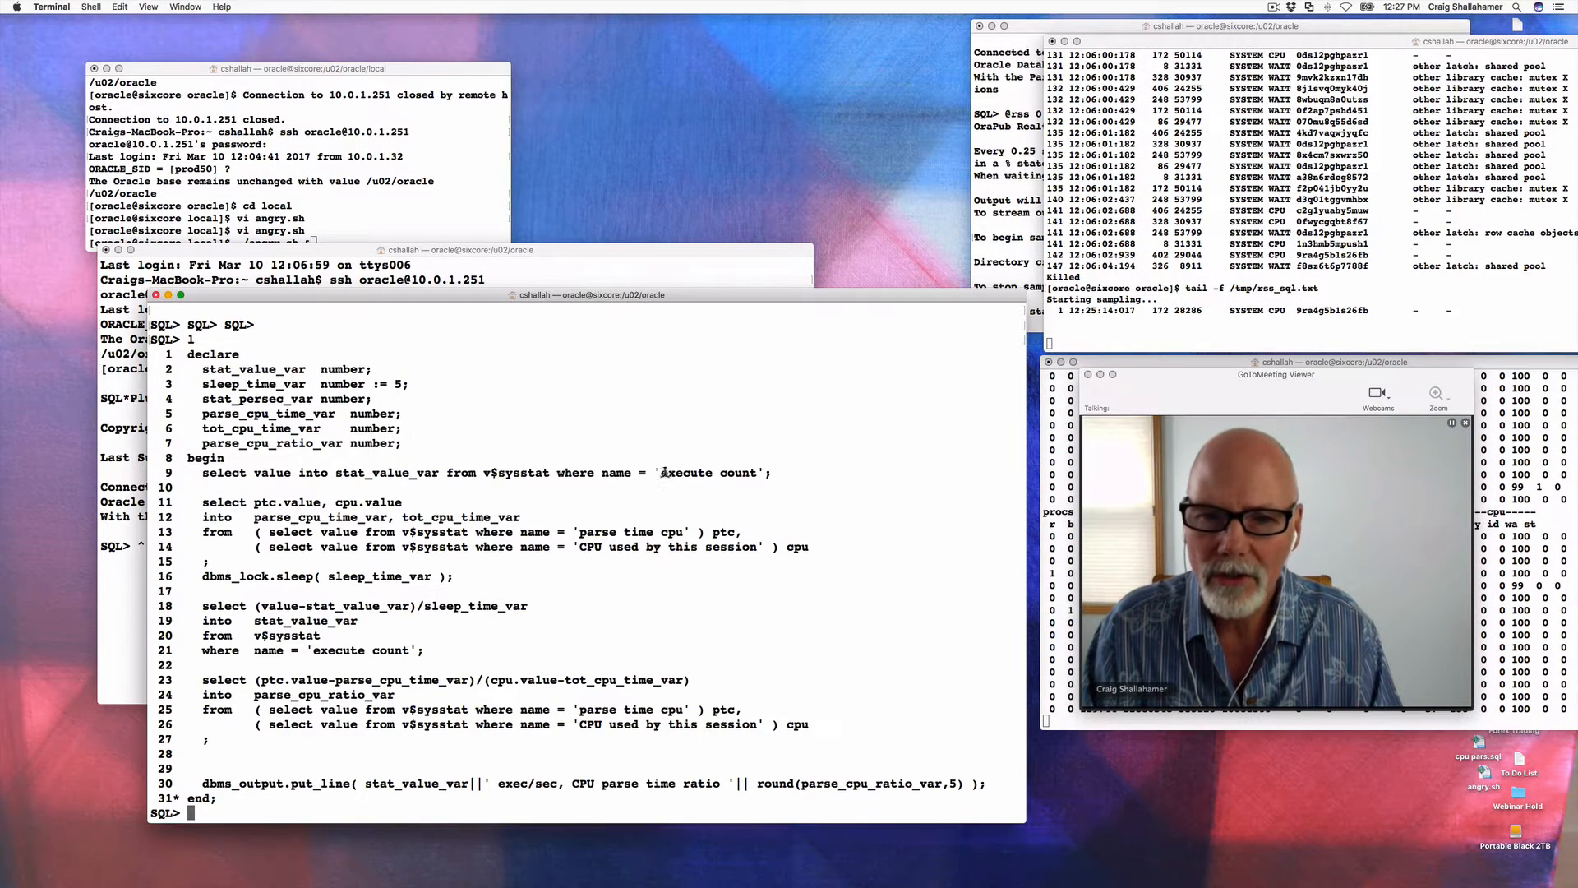
{"action": "double_click", "coordinate": [708, 474]}
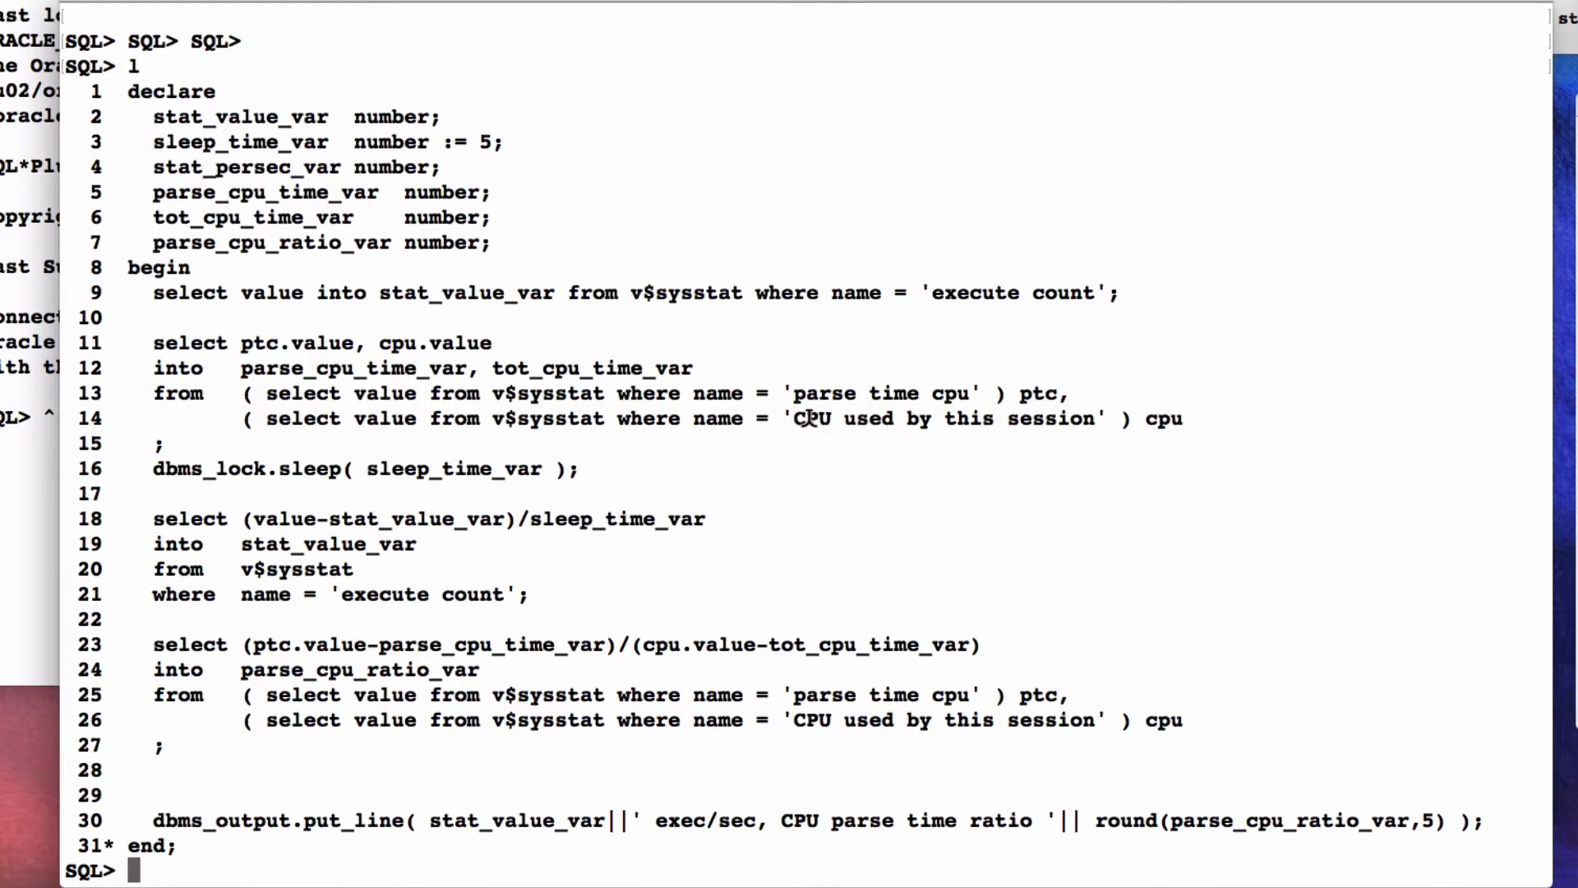
{"action": "double_click", "coordinate": [940, 419]}
{"action": "type", "text": "/"}
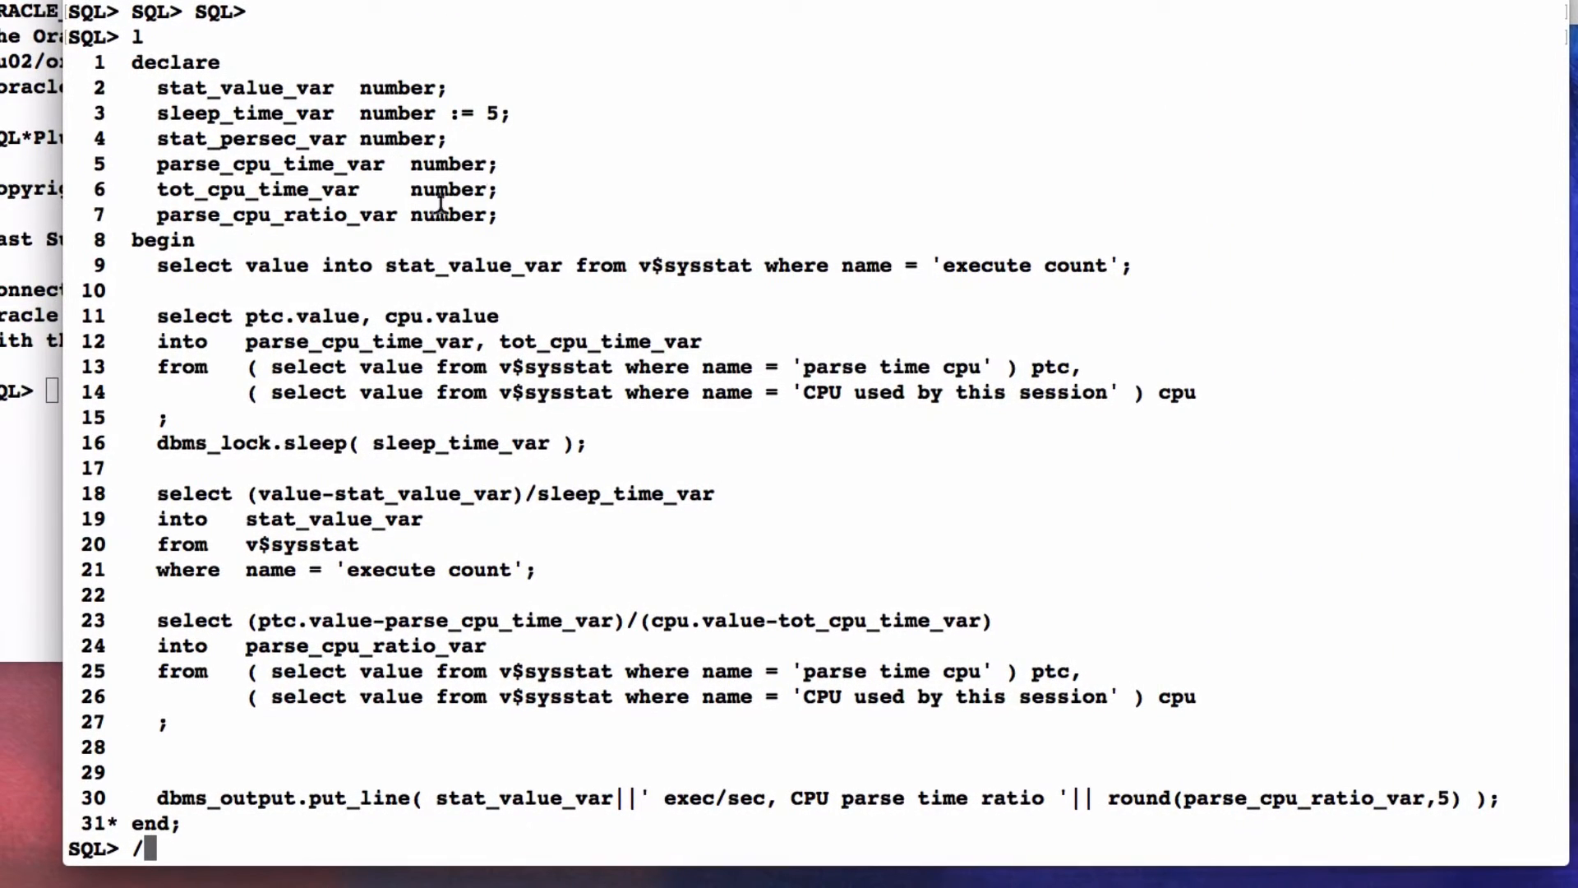
Step: Select text in the SQL*Plus window holding the v$sql force_matching_signature query
{"action": "double_click", "coordinate": [493, 114]}
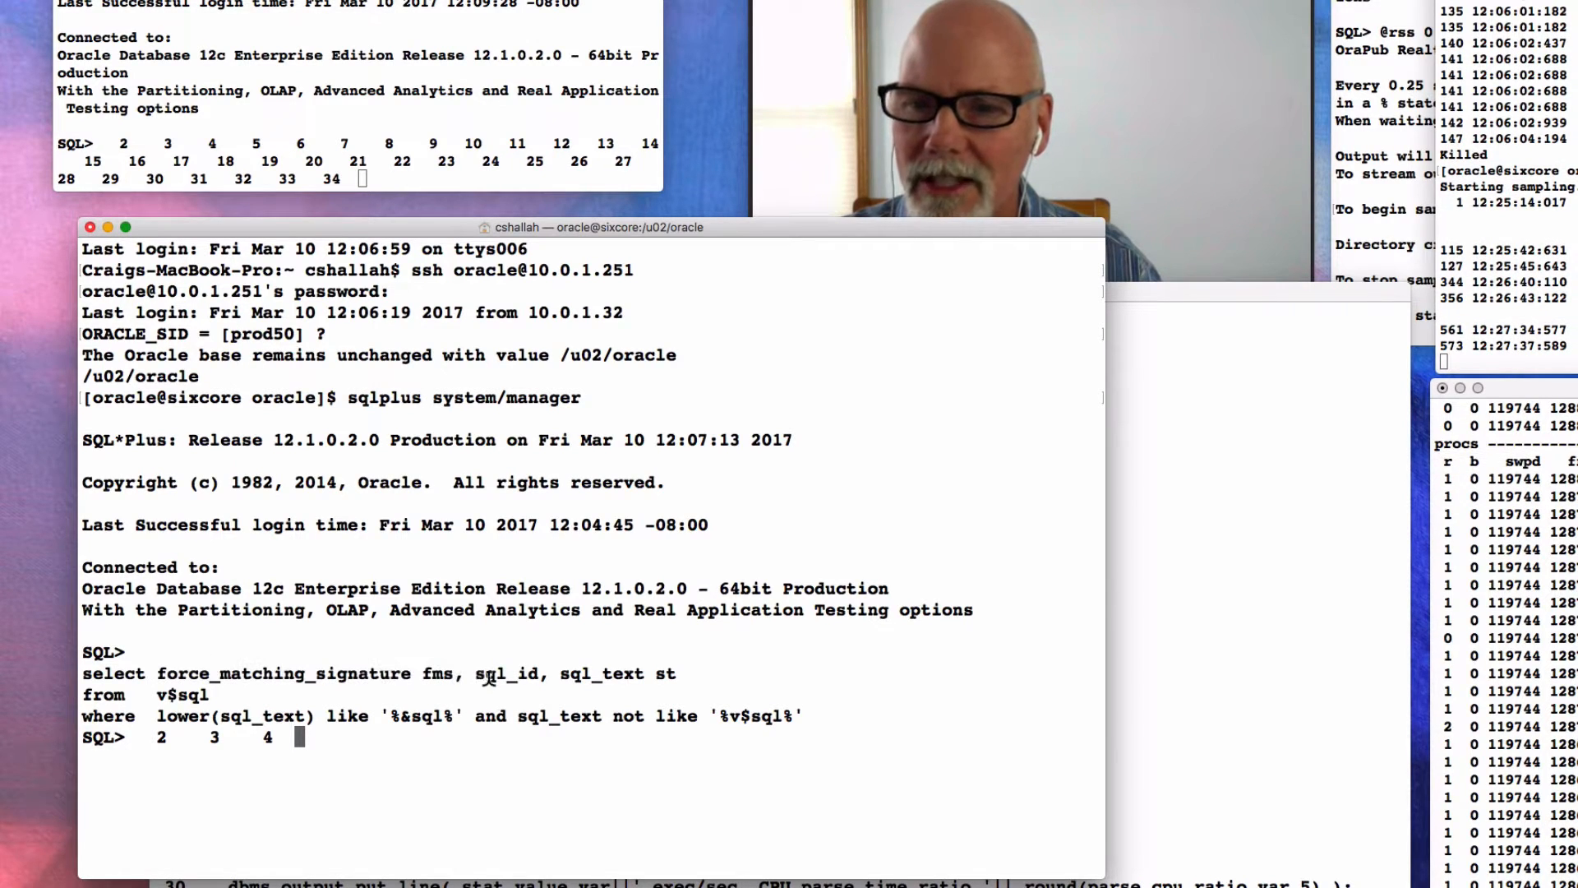
Step: Define sql as 'toomuch' for the v$sql query and list it with l
{"action": "double_click", "coordinate": [617, 674]}
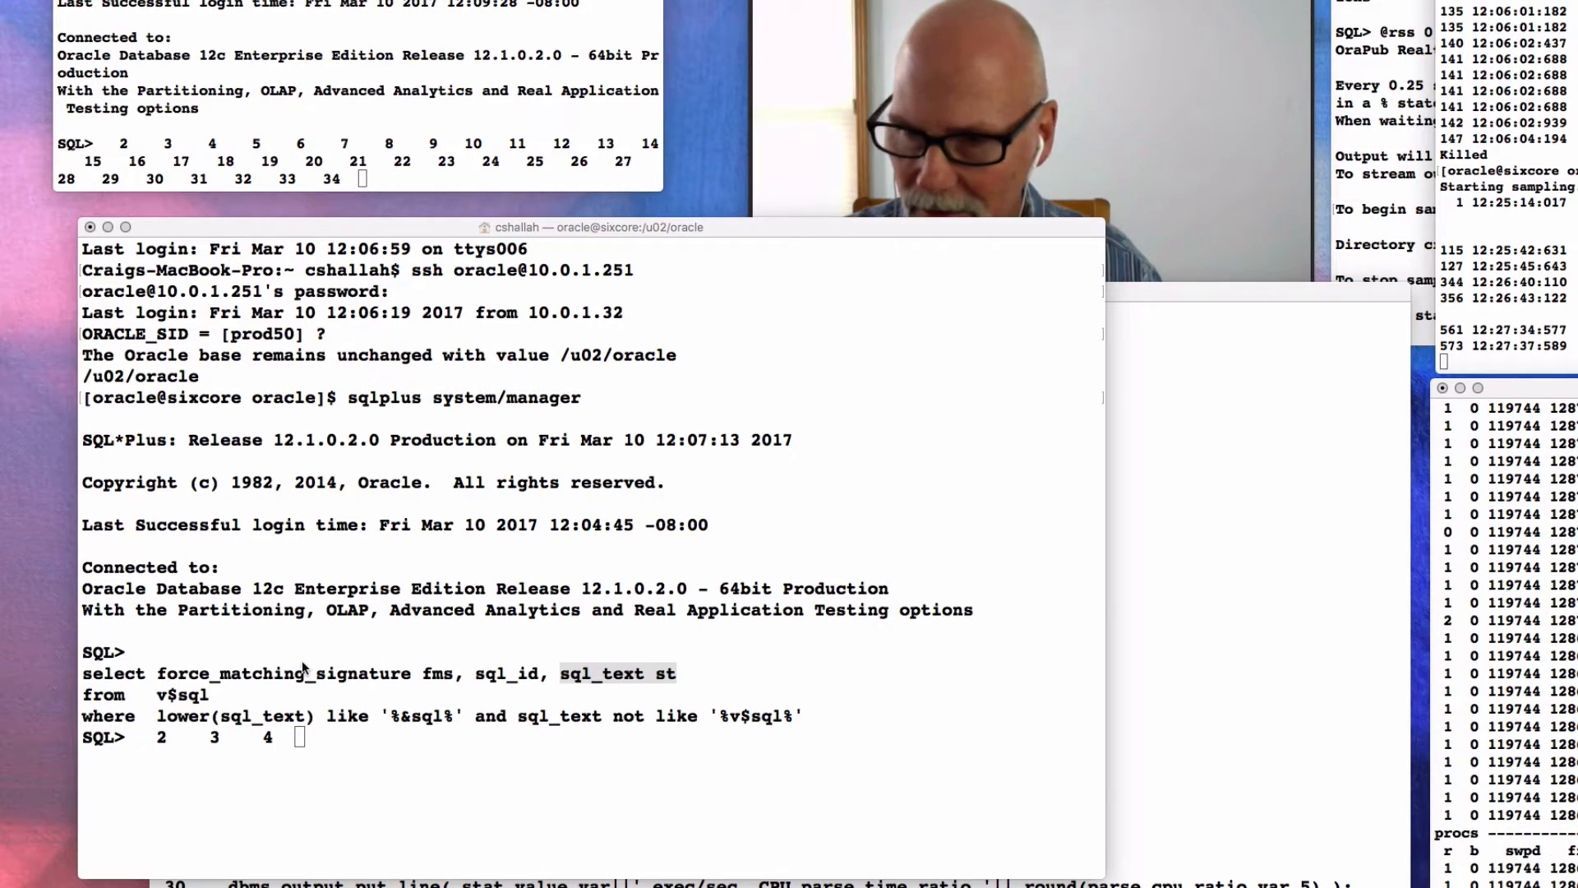
{"action": "type", "text": "def sql='toomuch'"}
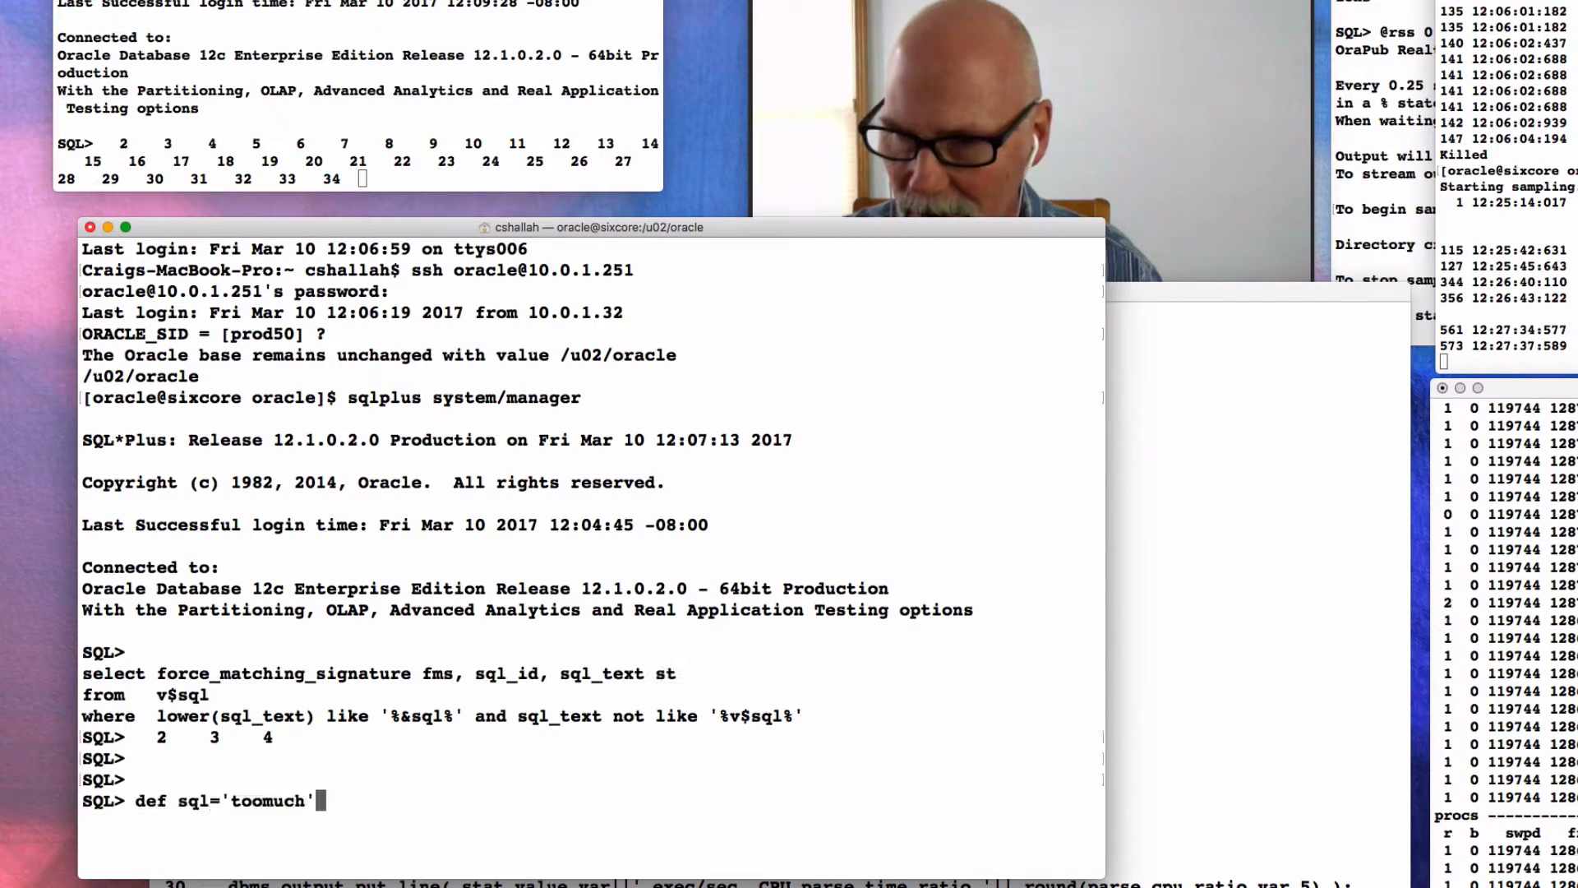
{"action": "type", "text": "l"}
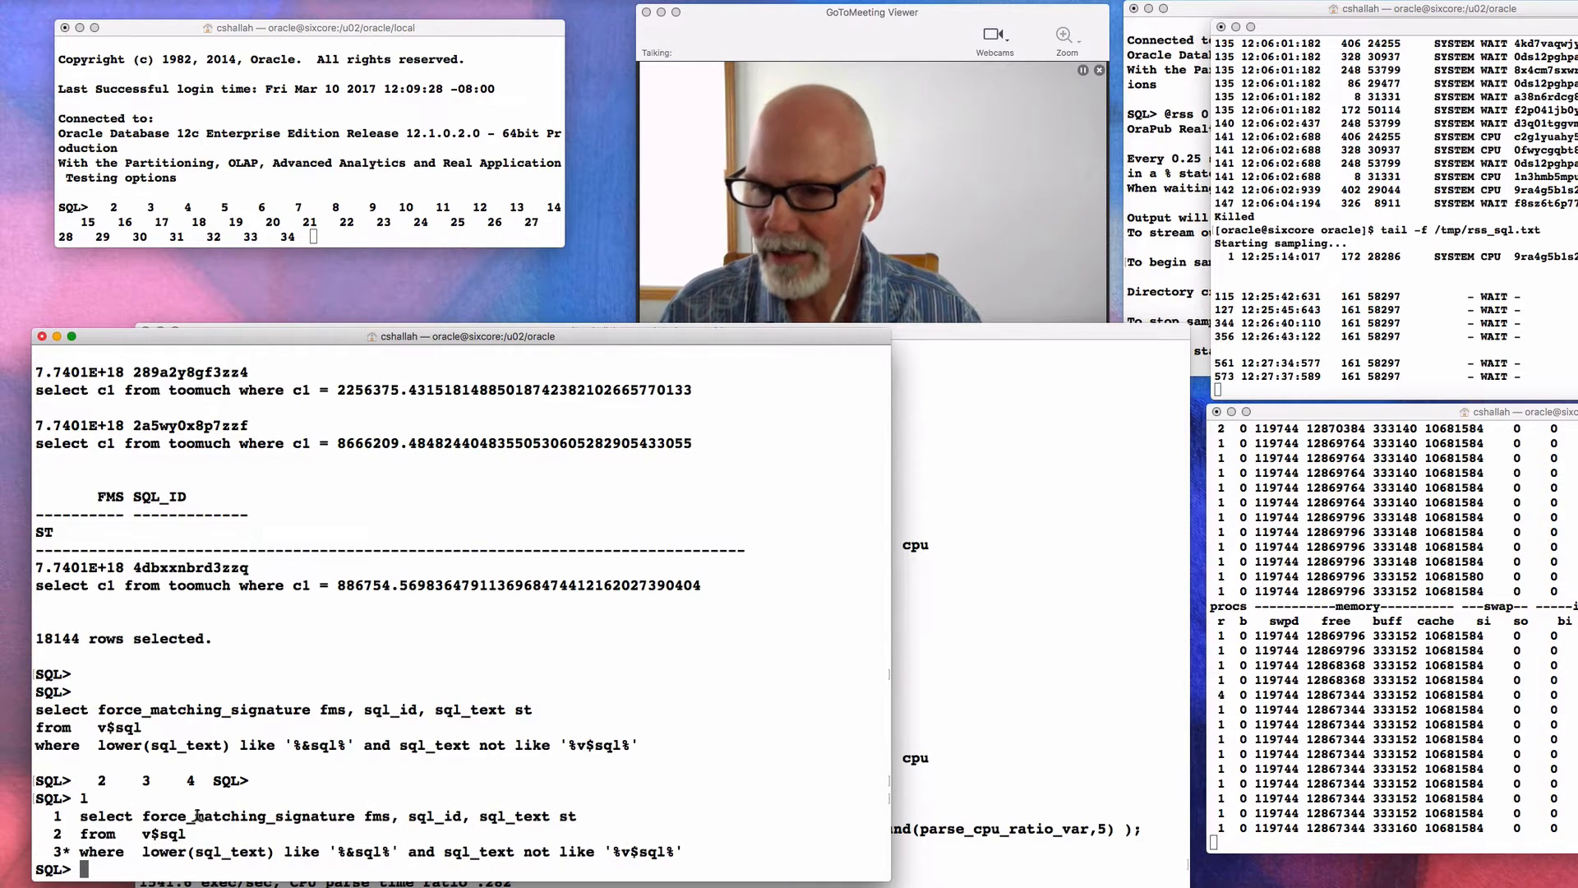
{"action": "double_click", "coordinate": [249, 817]}
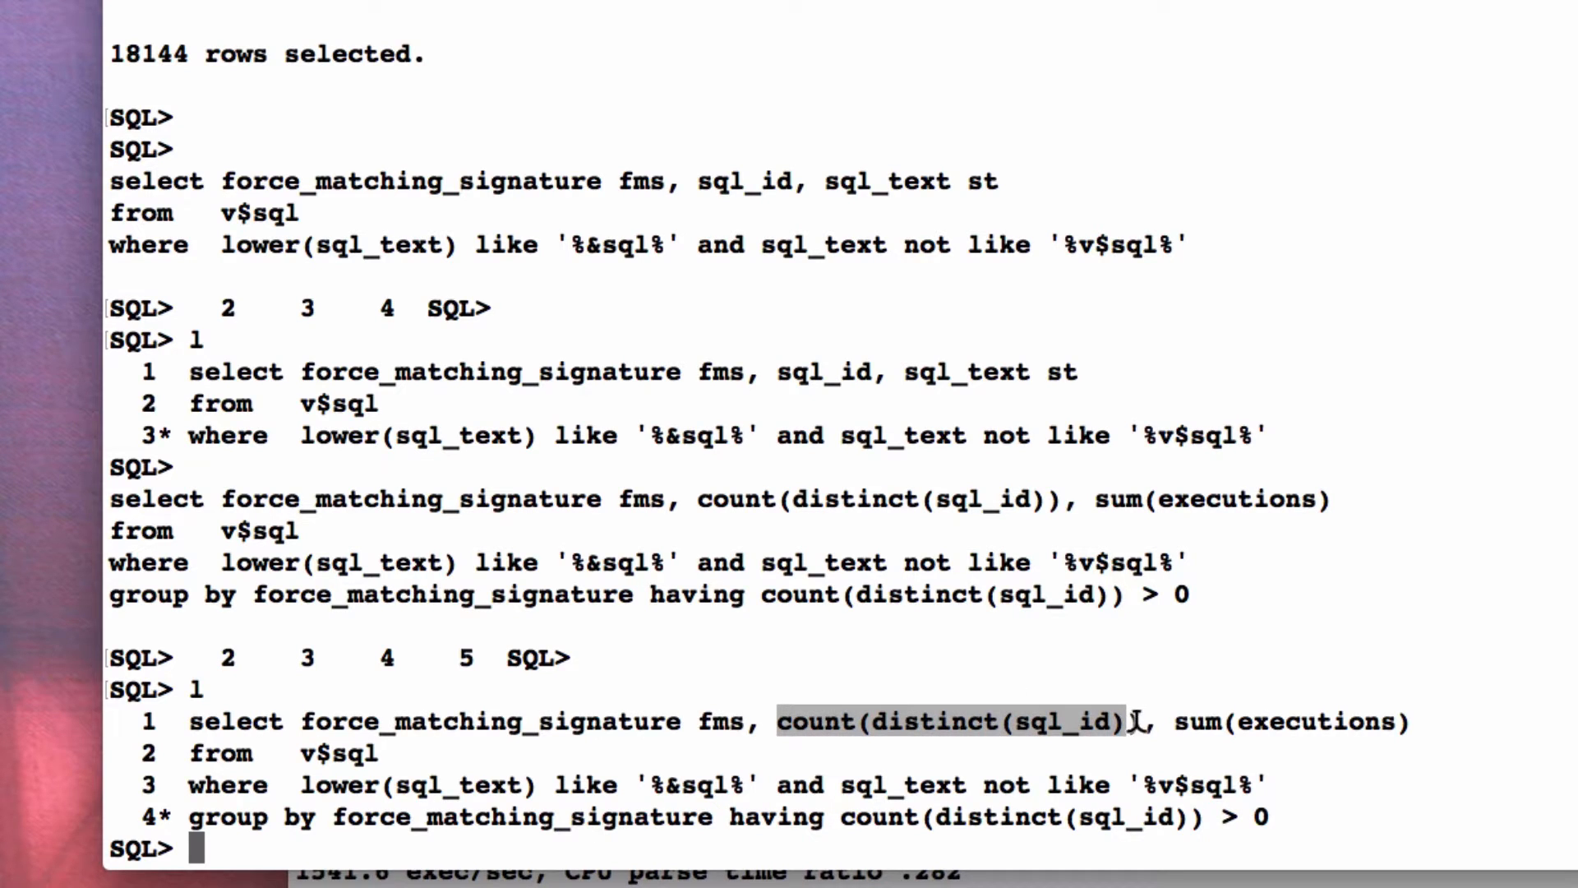
{"action": "mouse_move", "coordinate": [1057, 722]}
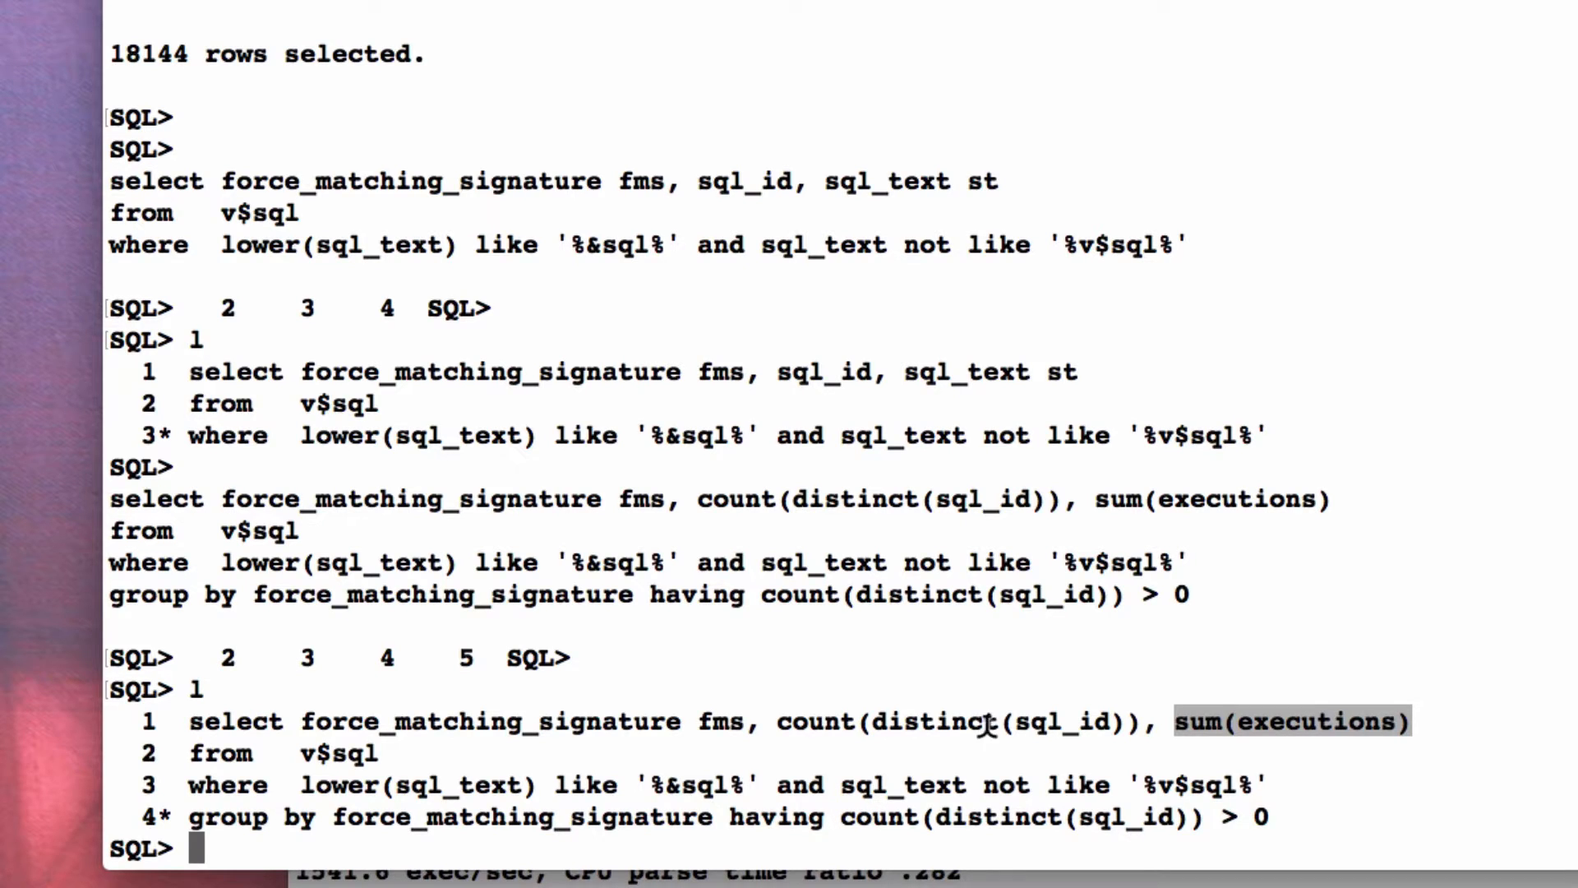
{"action": "mouse_move", "coordinate": [791, 720]}
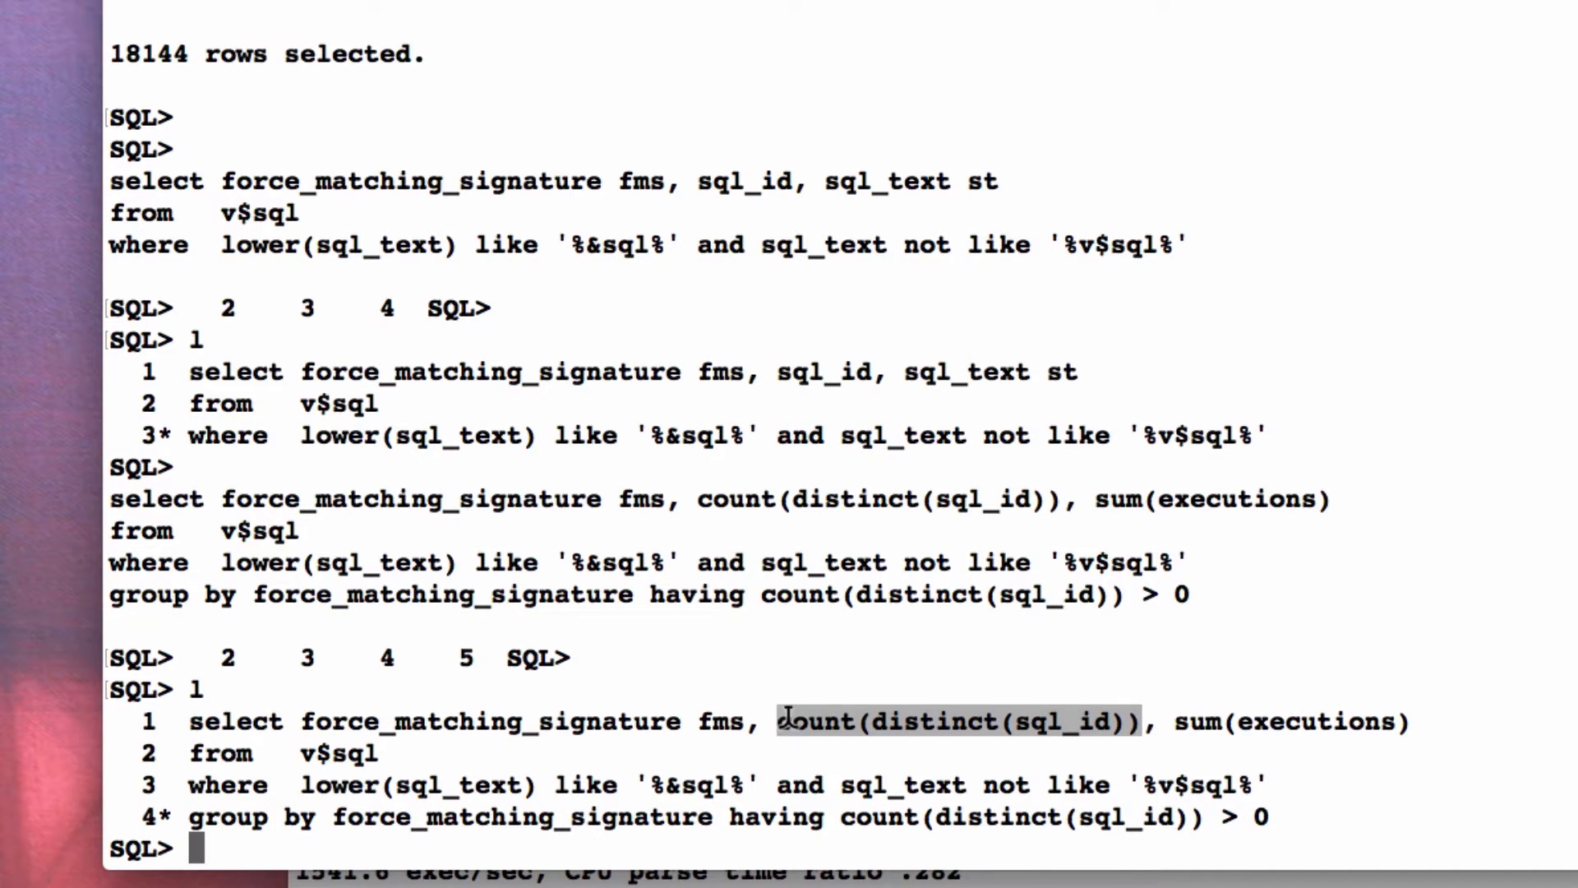
Step: Execute the grouped v$sql query counting distinct SQL IDs per force matching signature
{"action": "type", "text": "/"}
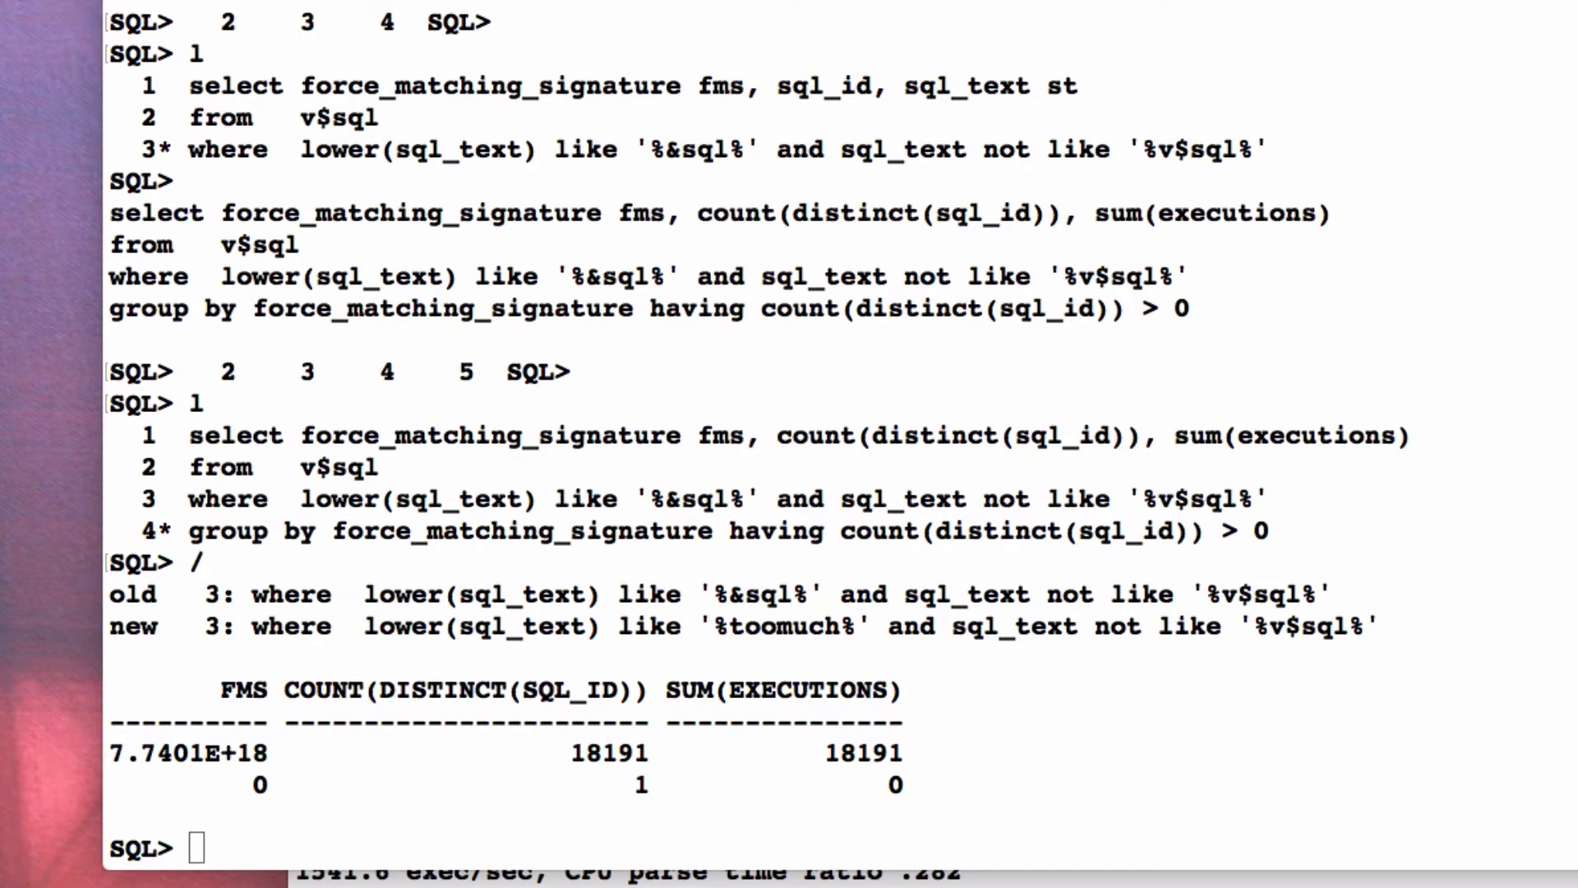
{"action": "mouse_move", "coordinate": [459, 421]}
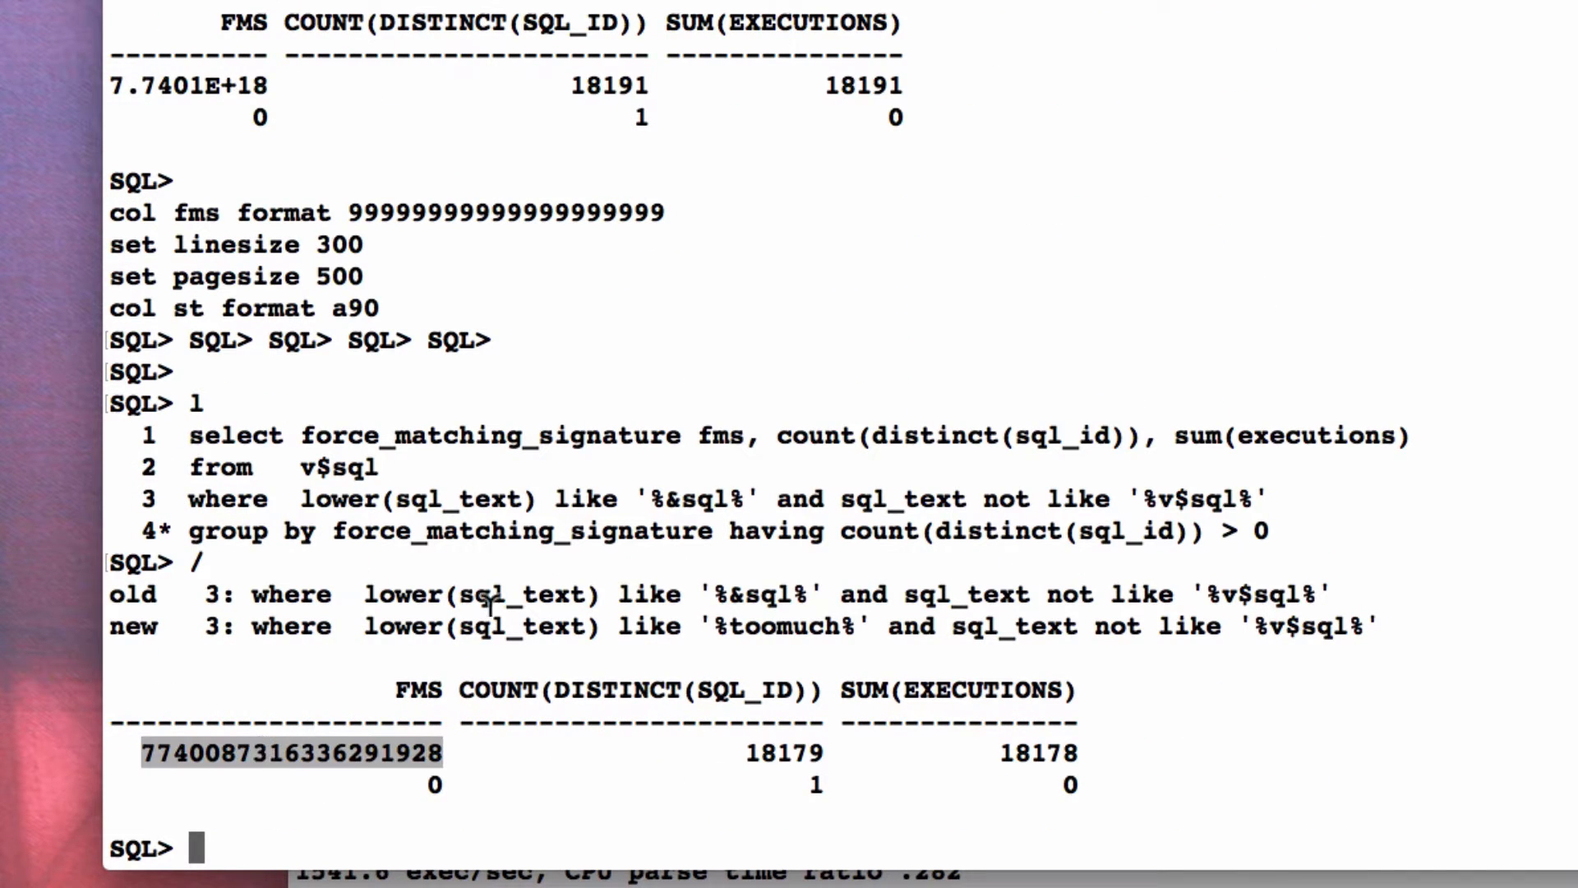
{"action": "mouse_move", "coordinate": [779, 625]}
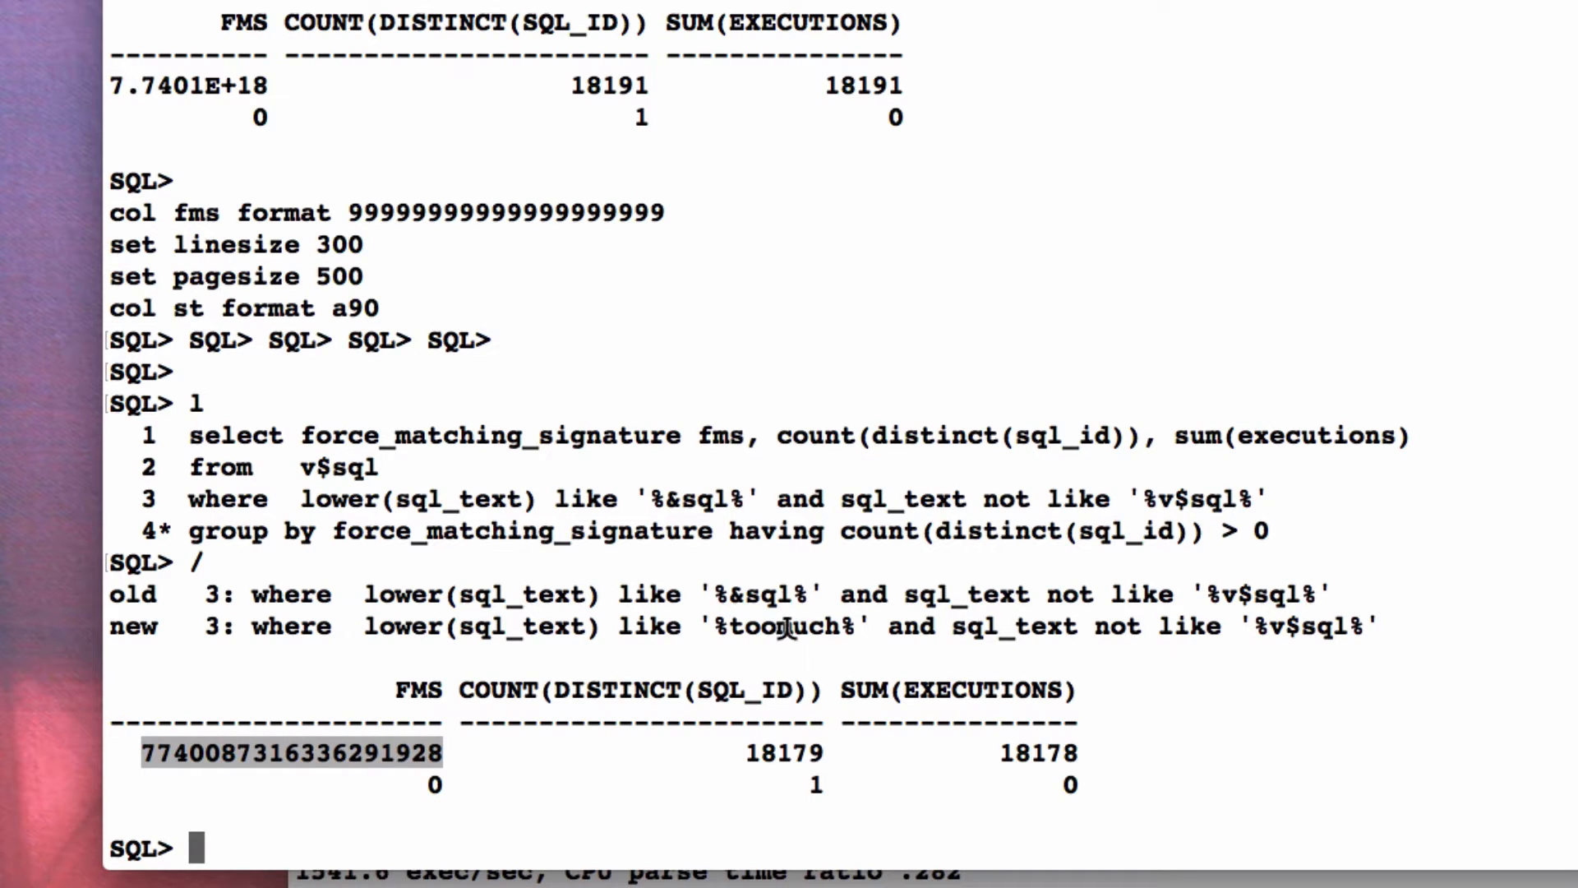
{"action": "mouse_move", "coordinate": [783, 760]}
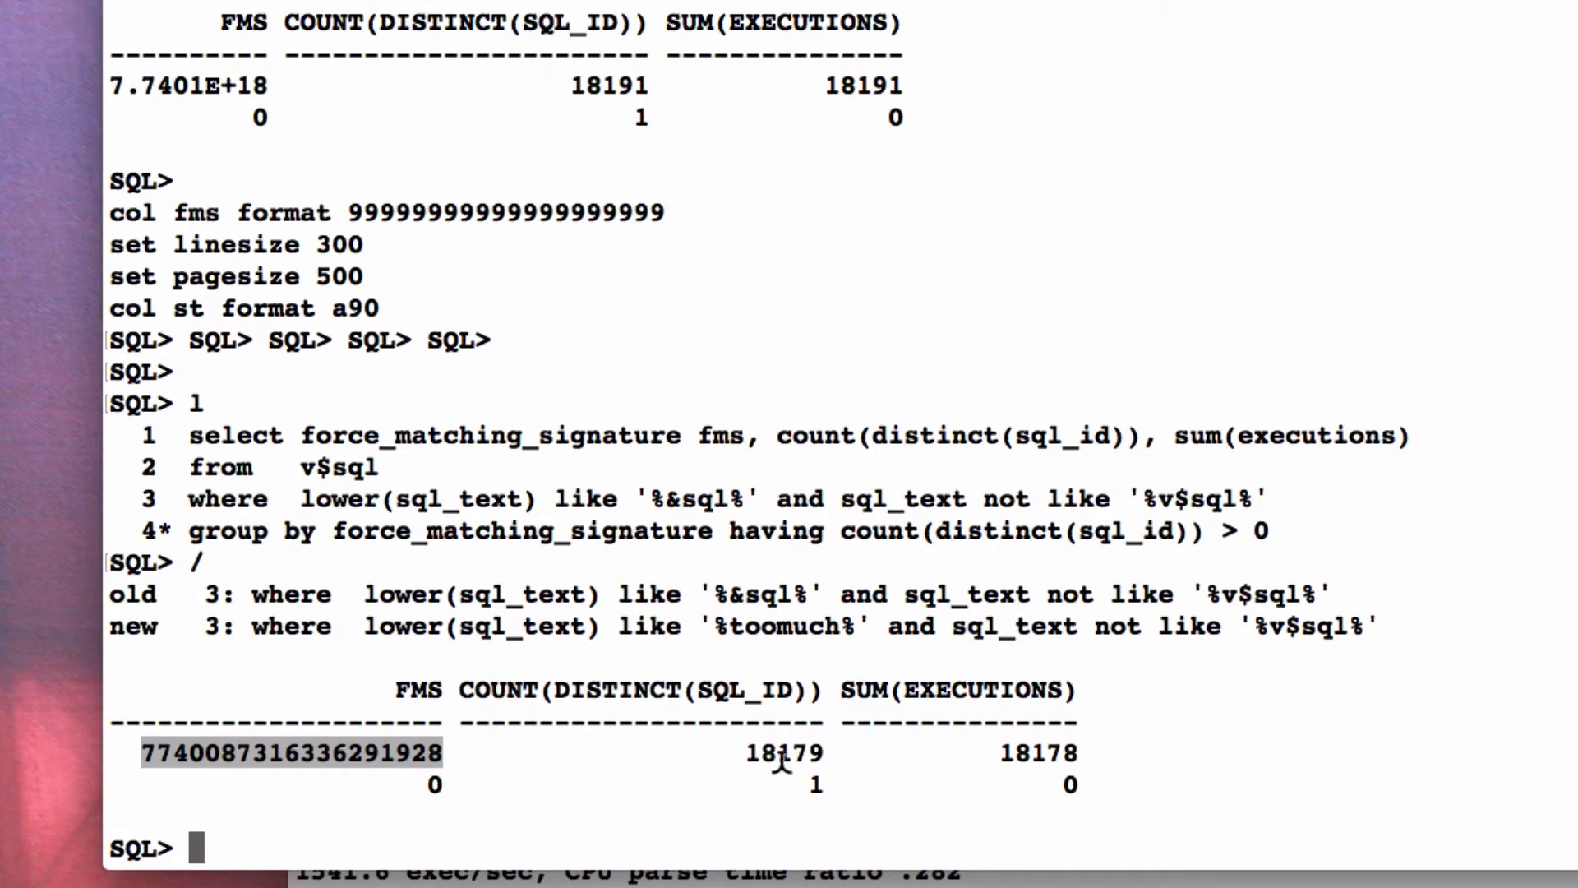
{"action": "double_click", "coordinate": [783, 753]}
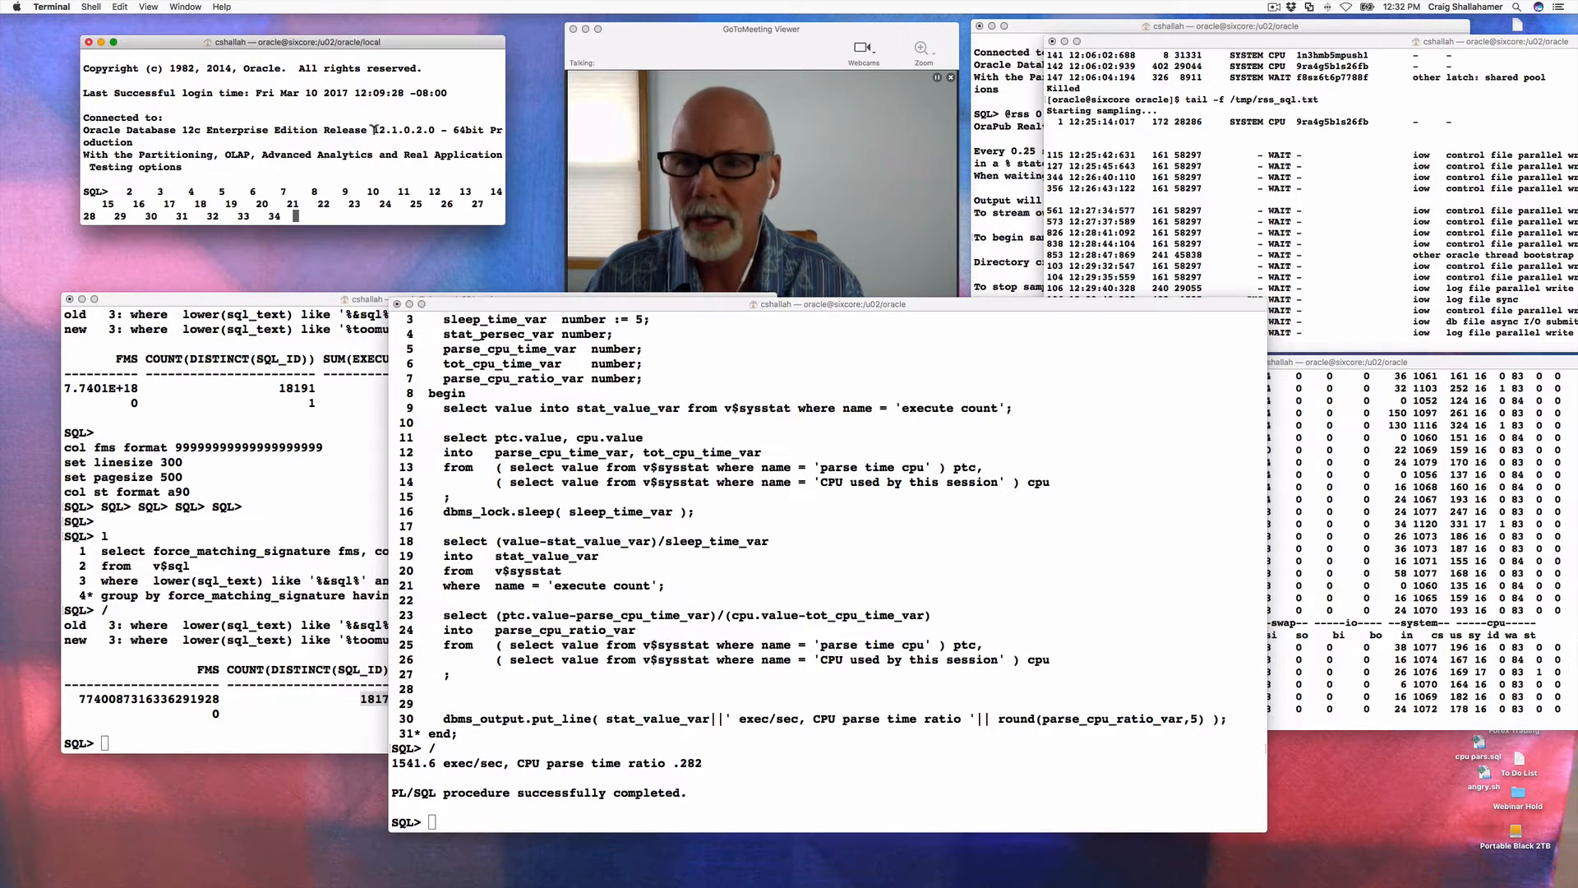
Step: Start ./angry.sh in the background to add more hard-parse load
{"action": "type", "text": "./angry.sh &"}
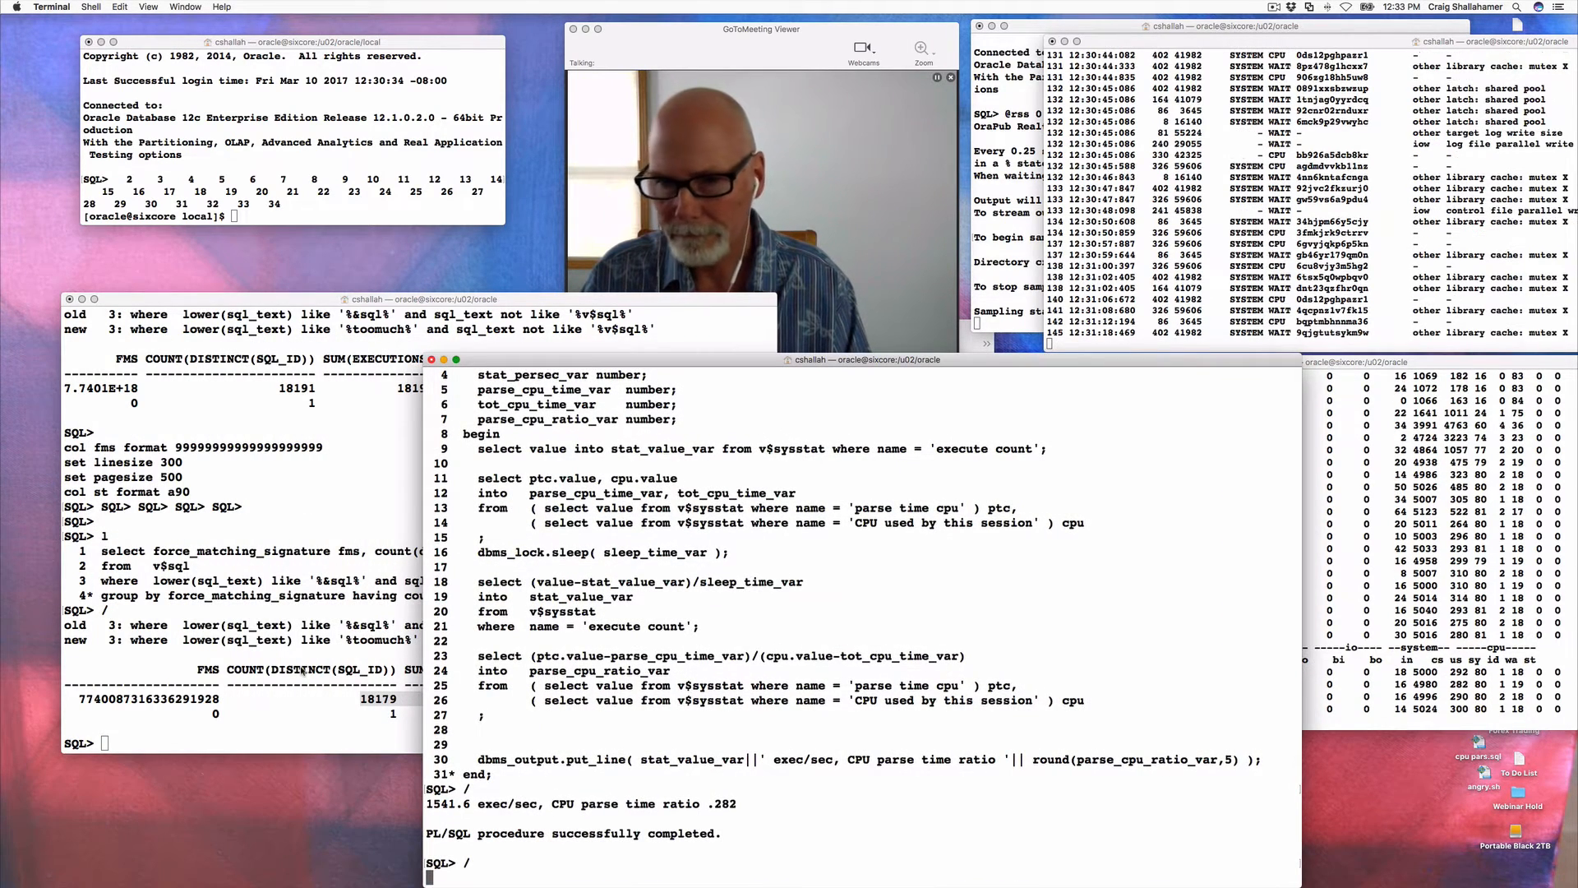
Step: Rerun the execution-rate measurement, now 7374.8 executions per second
{"action": "key", "text": "Return"}
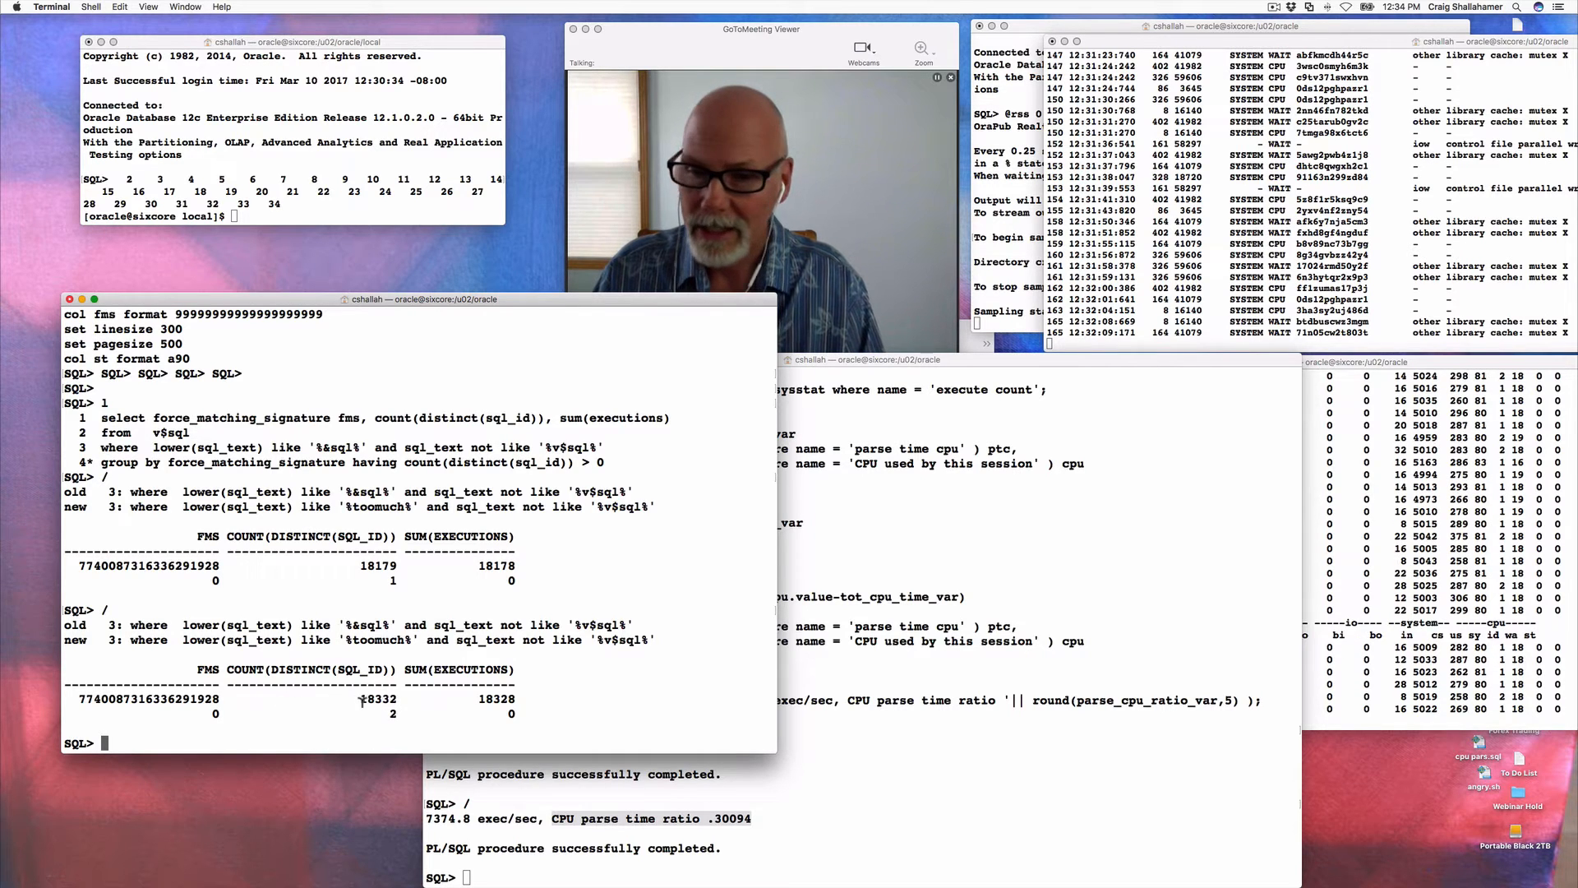
Step: Select the signature now showing 18390 SQL IDs and list the grouped query with l
{"action": "double_click", "coordinate": [497, 699]}
{"action": "type", "text": "/"}
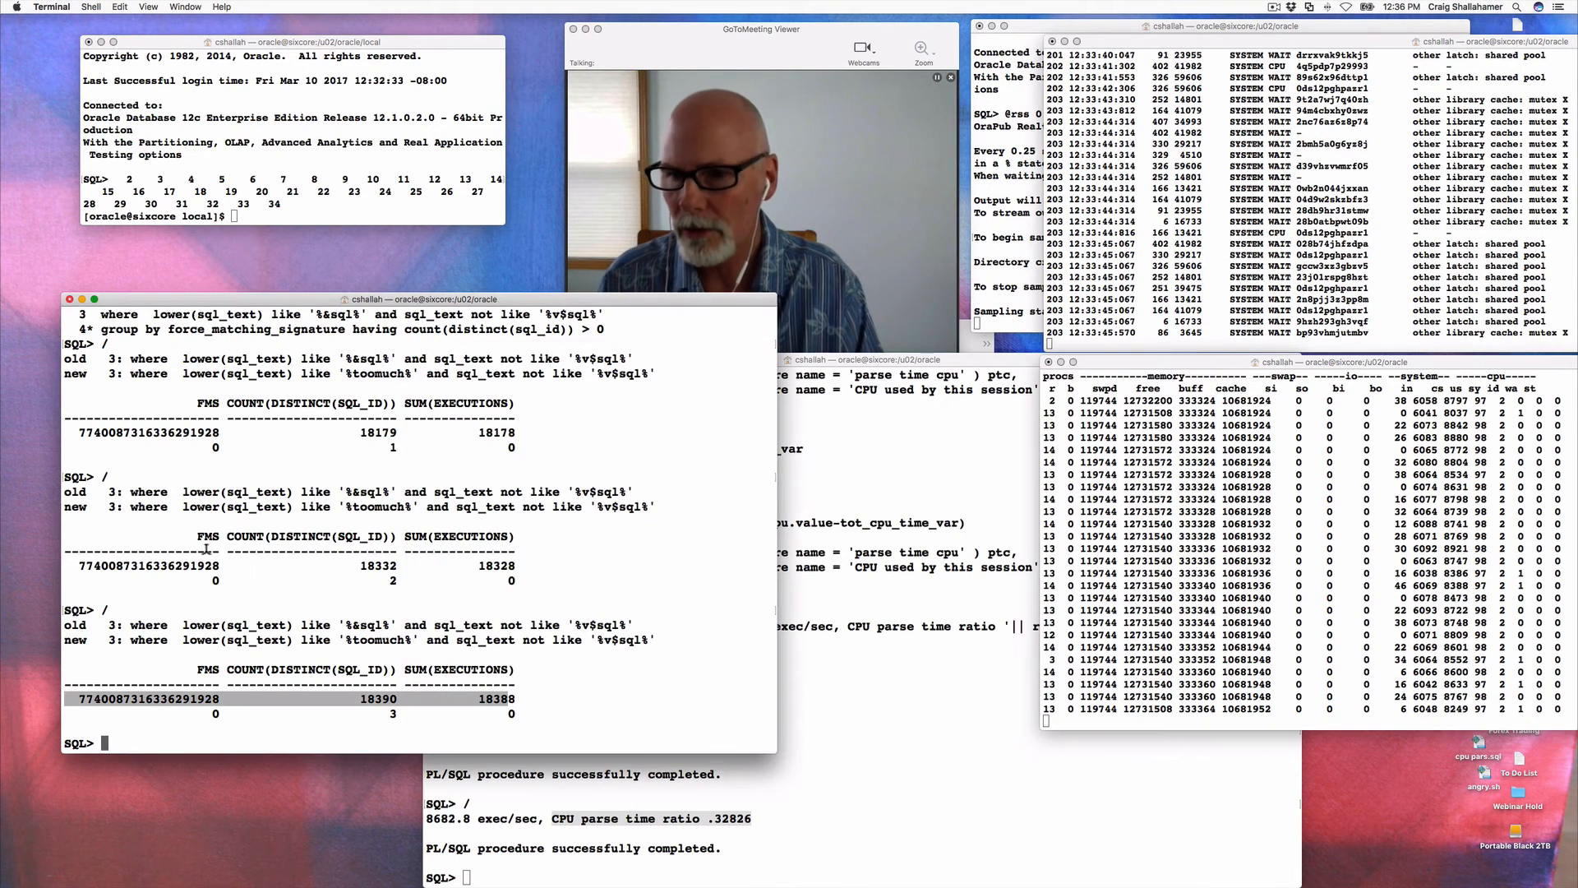
{"action": "type", "text": "l"}
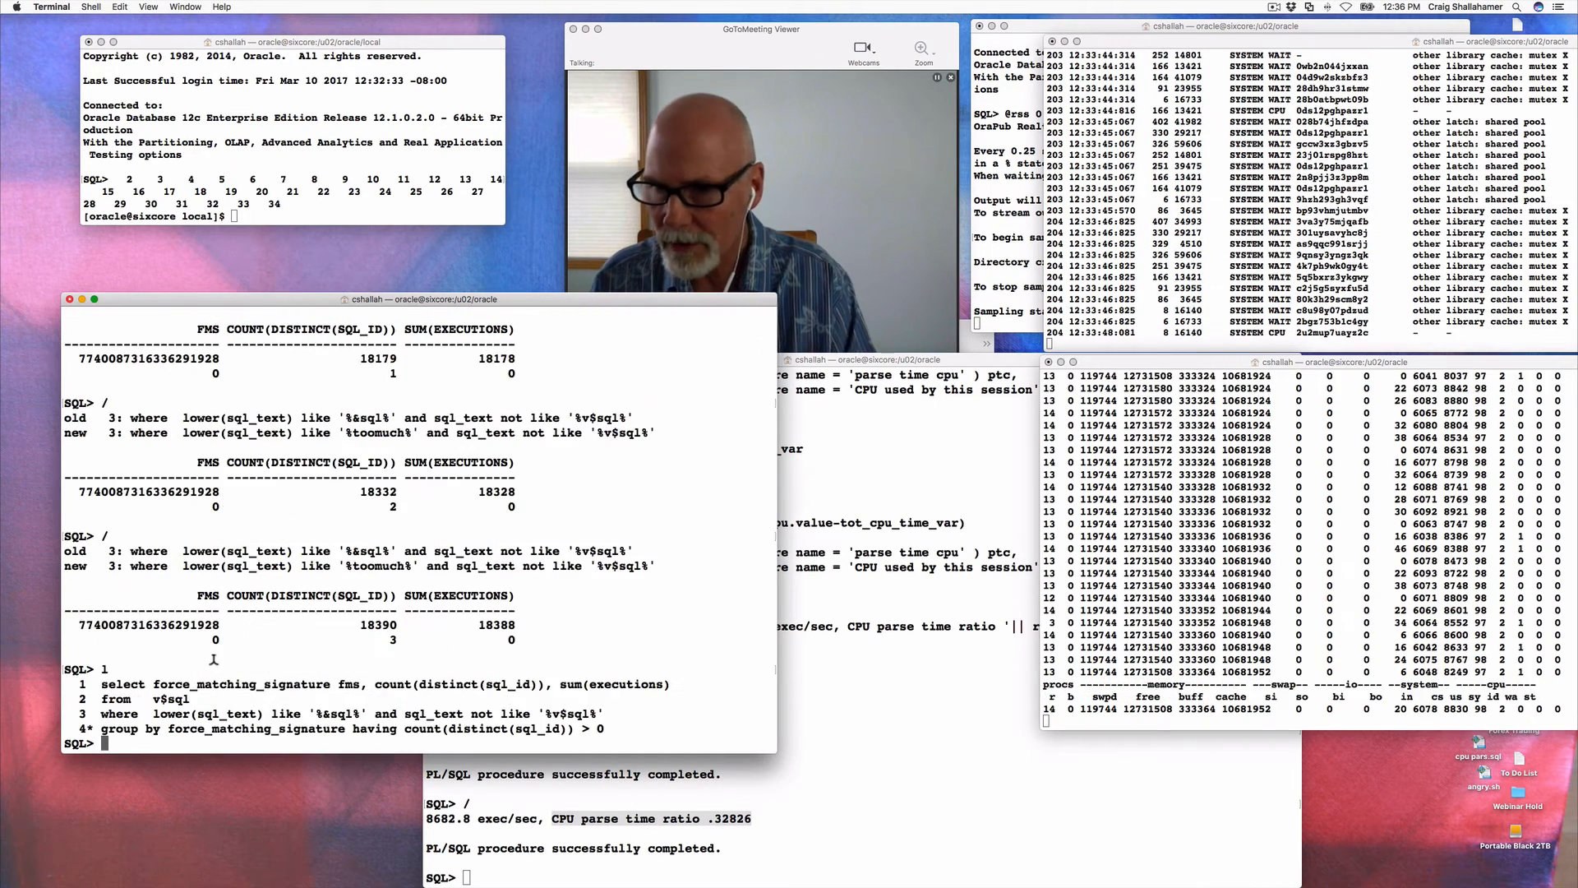